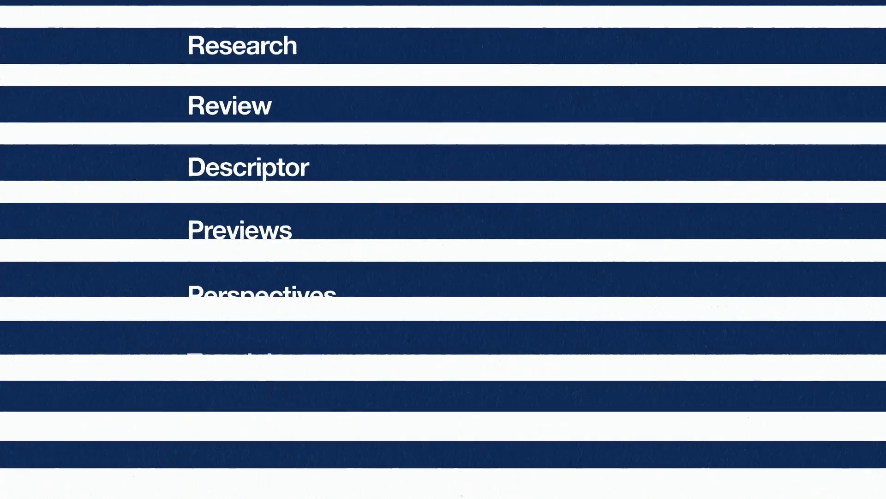
scroll(up, 3)
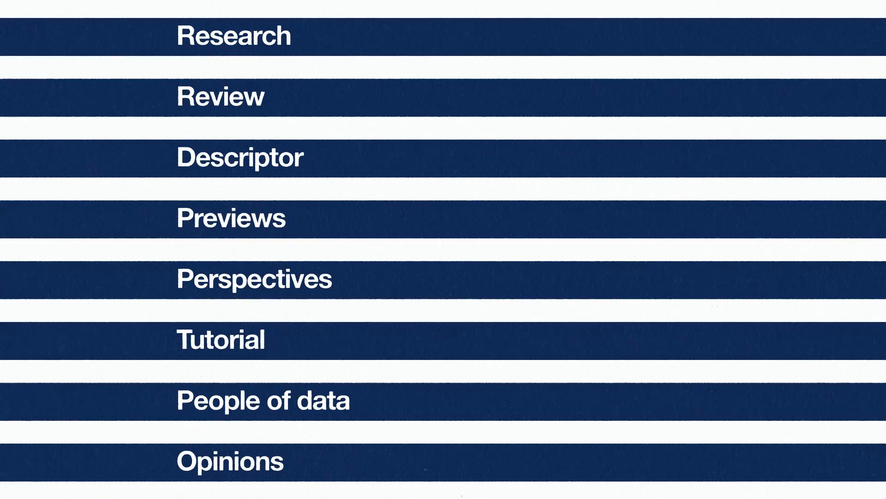